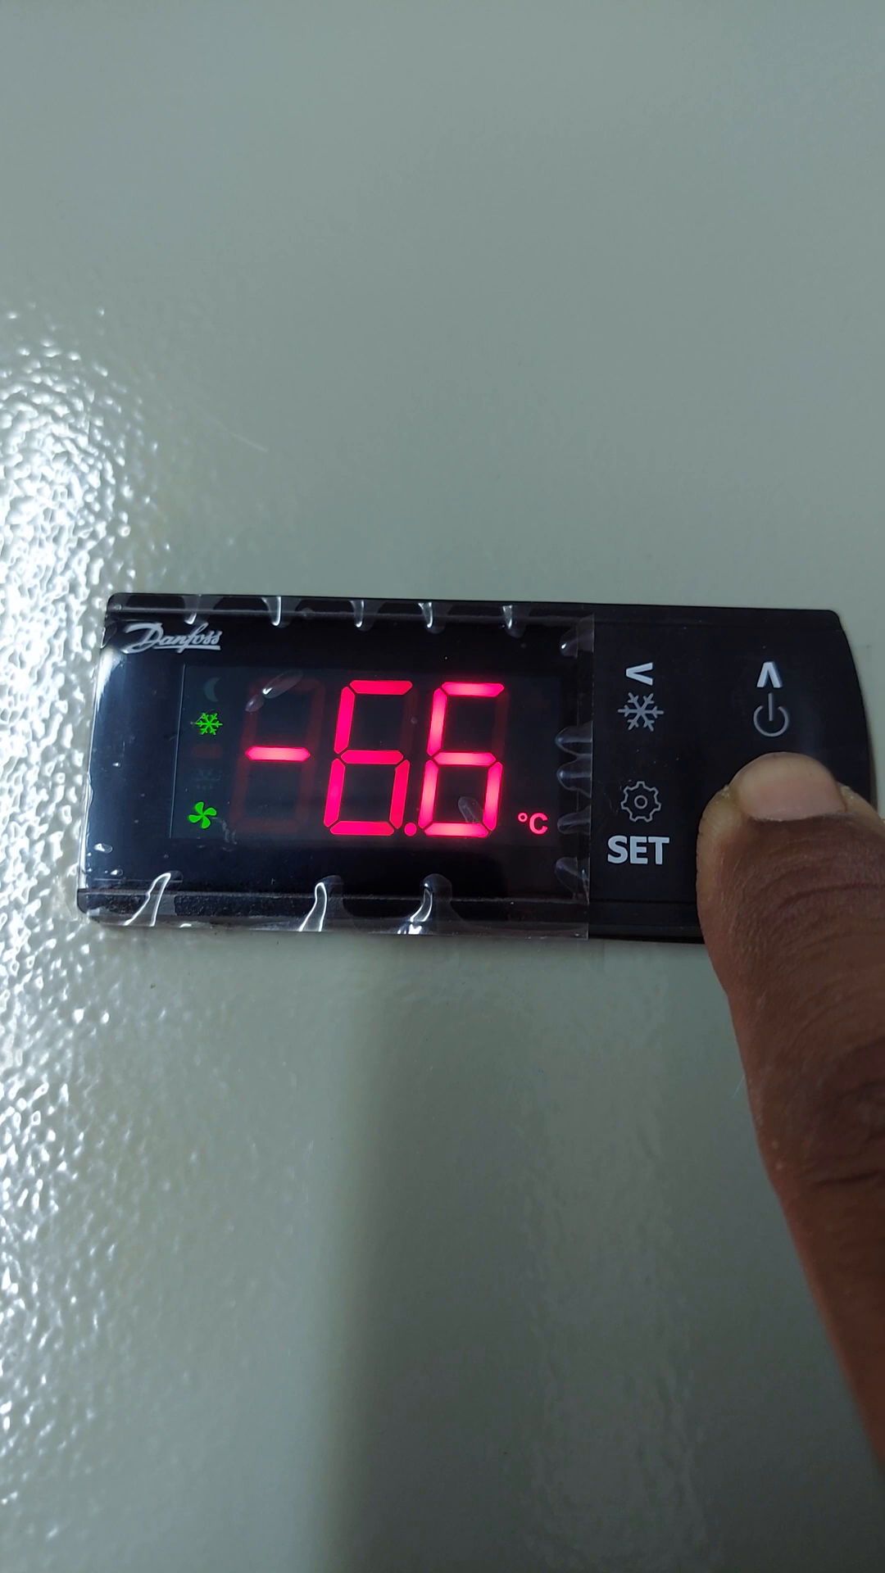
- Lower the controller setpoint from −6.6 °C toward −18 °C with the down button
click(770, 697)
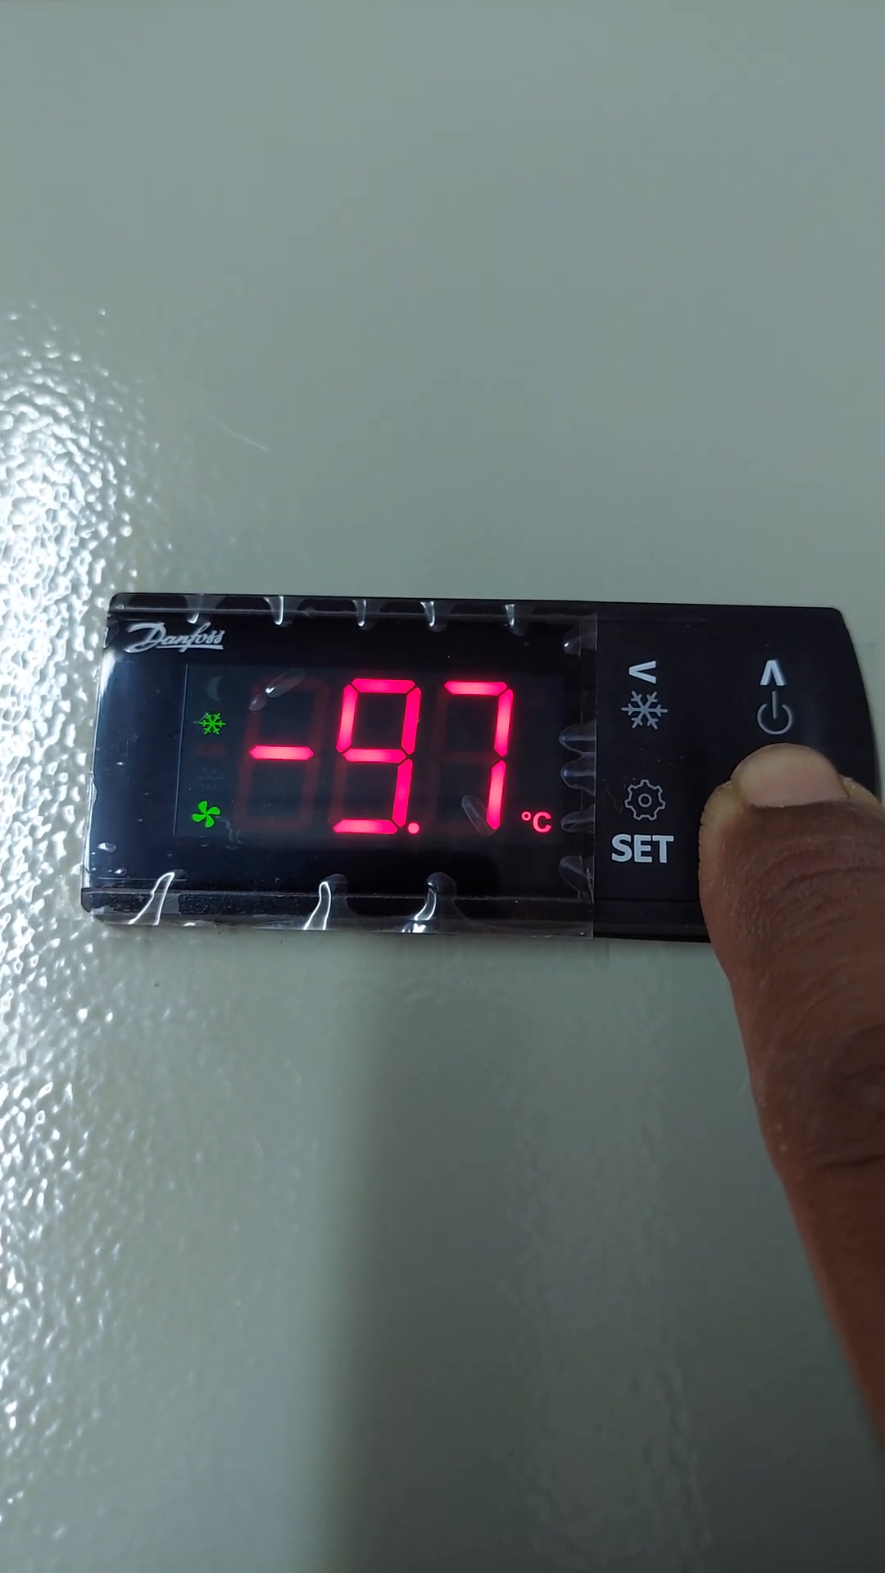
click(785, 702)
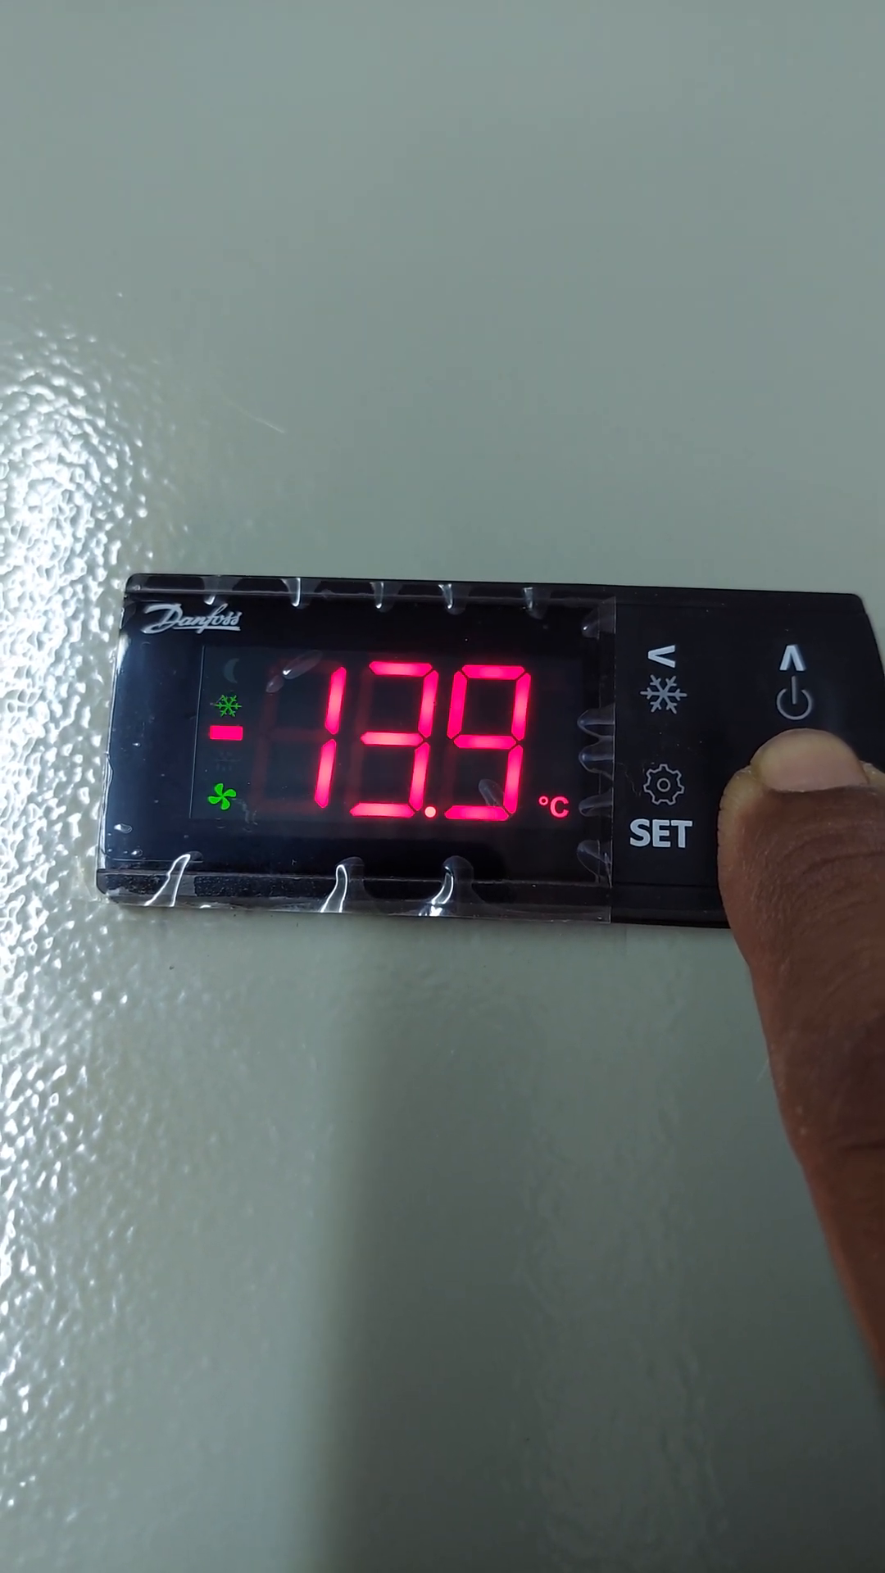
click(793, 712)
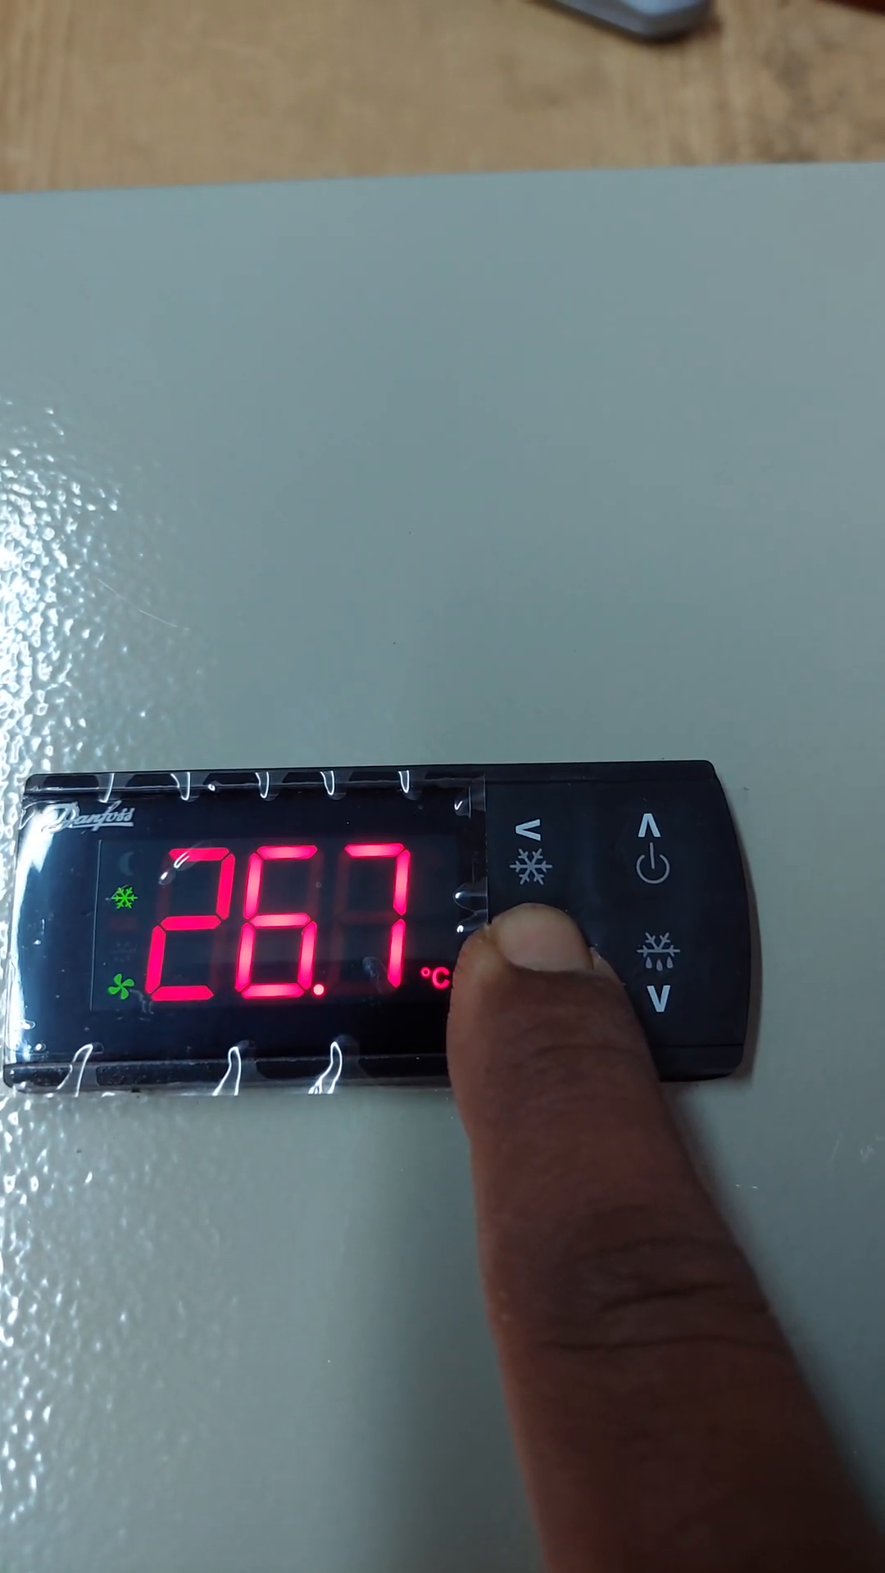
- Select EL as the defrost method in the parameter menu and confirm
click(542, 969)
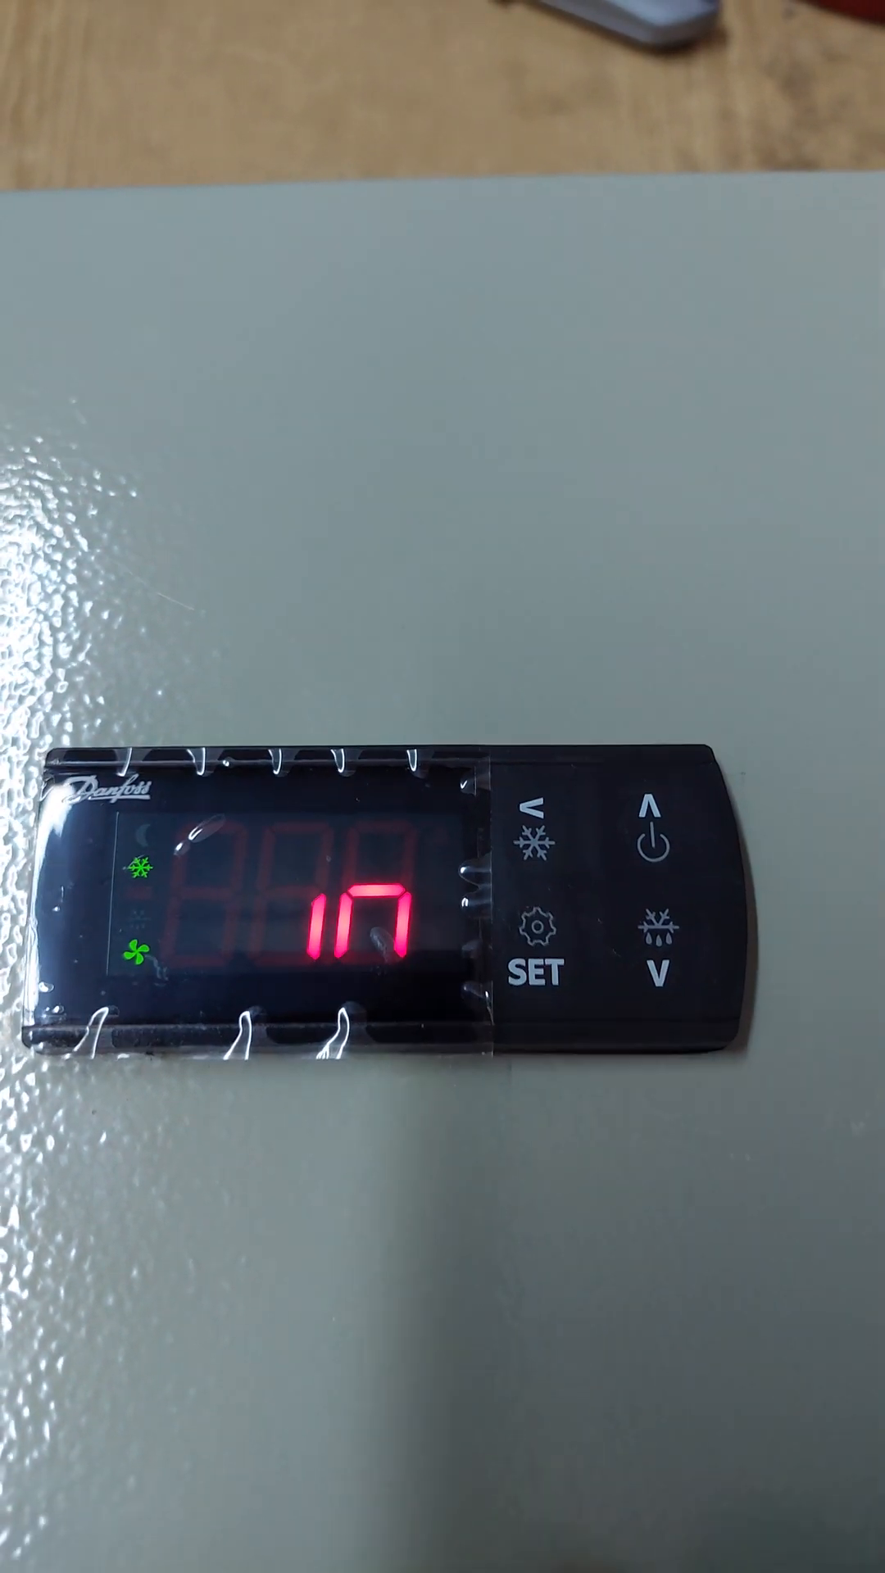
click(662, 938)
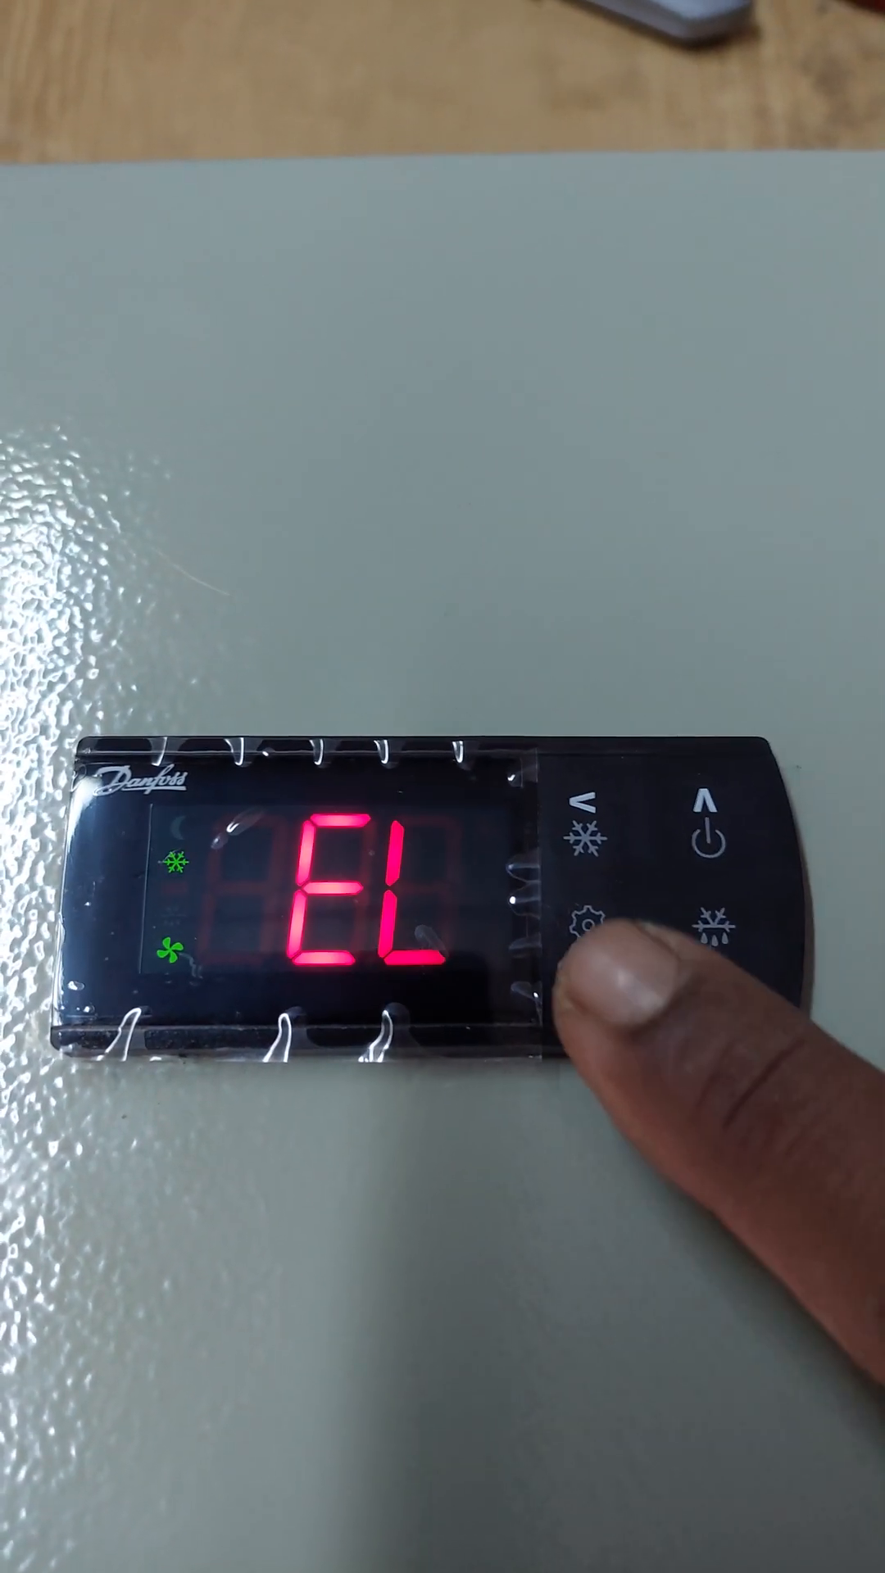
click(599, 951)
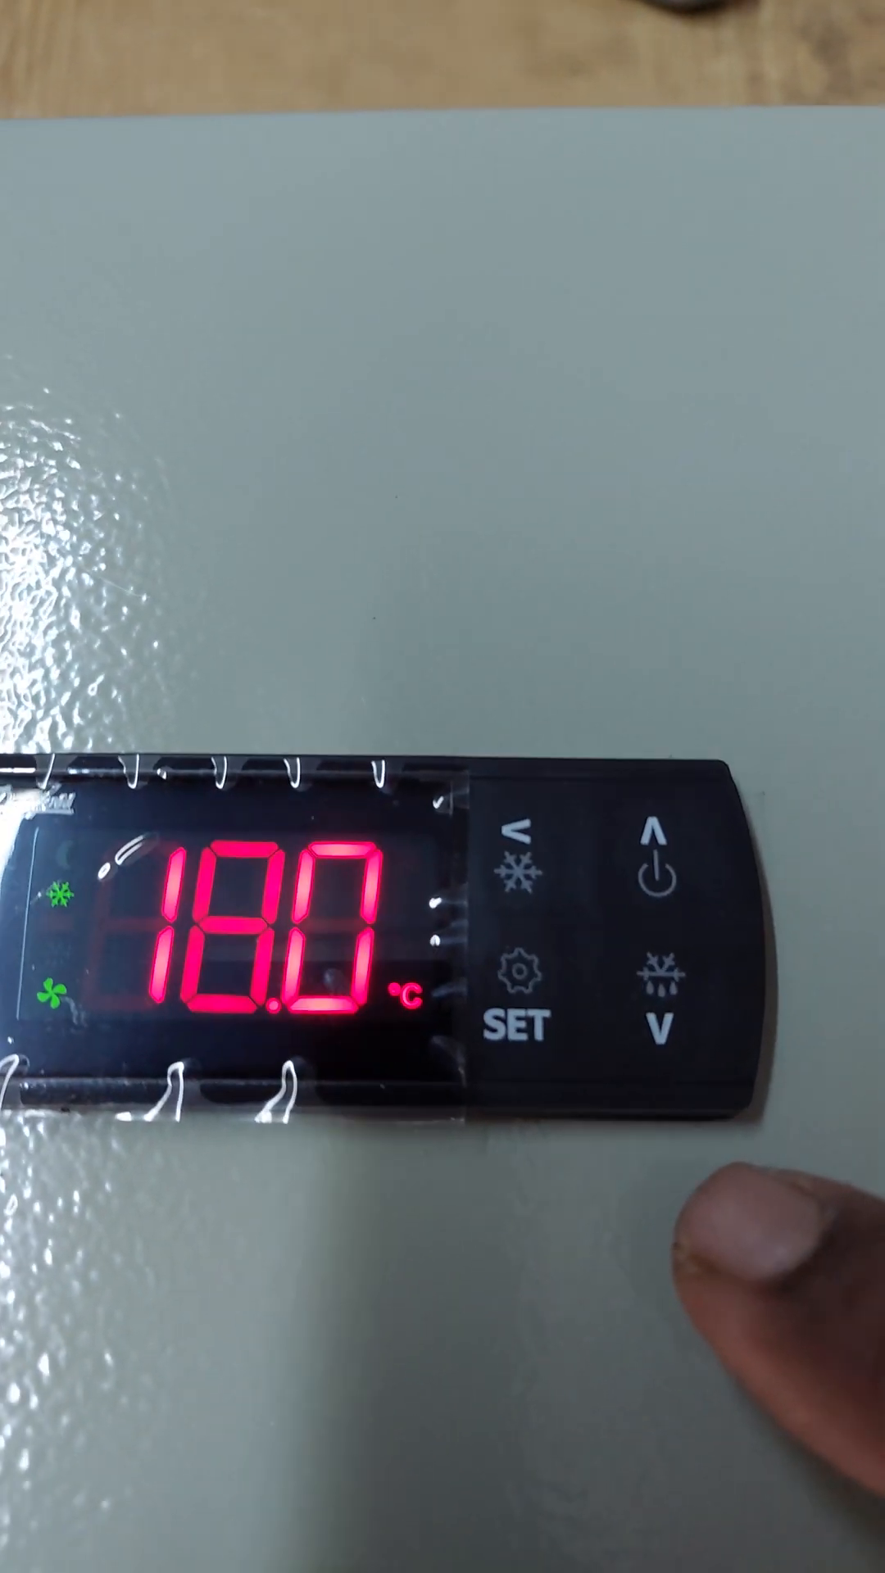
click(662, 1014)
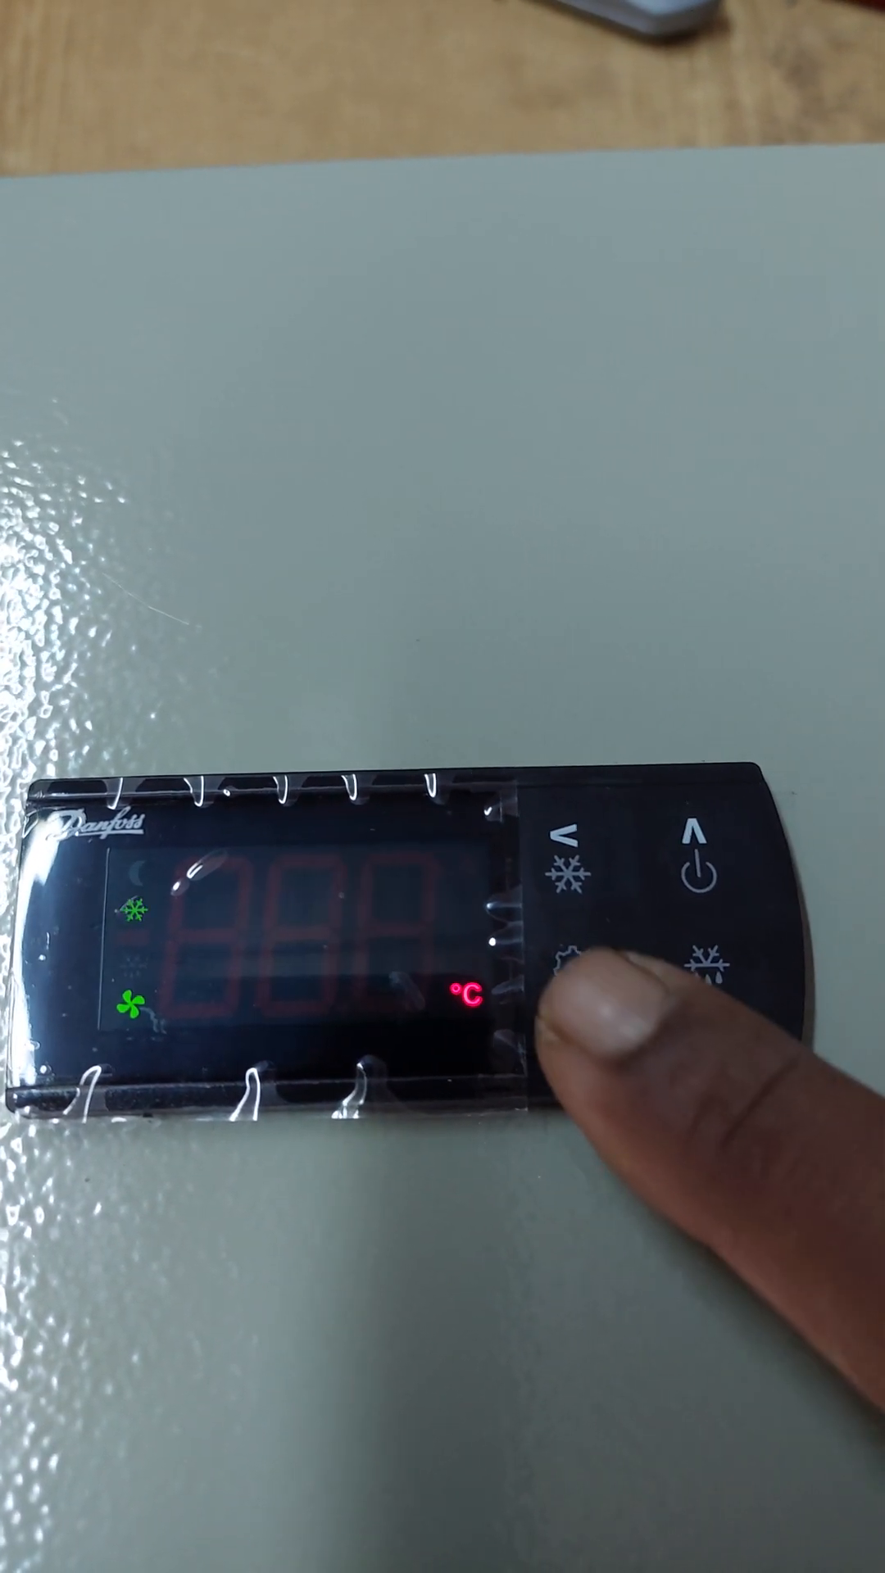
- Move to the next defrost parameter and adjust its value to 30
click(586, 998)
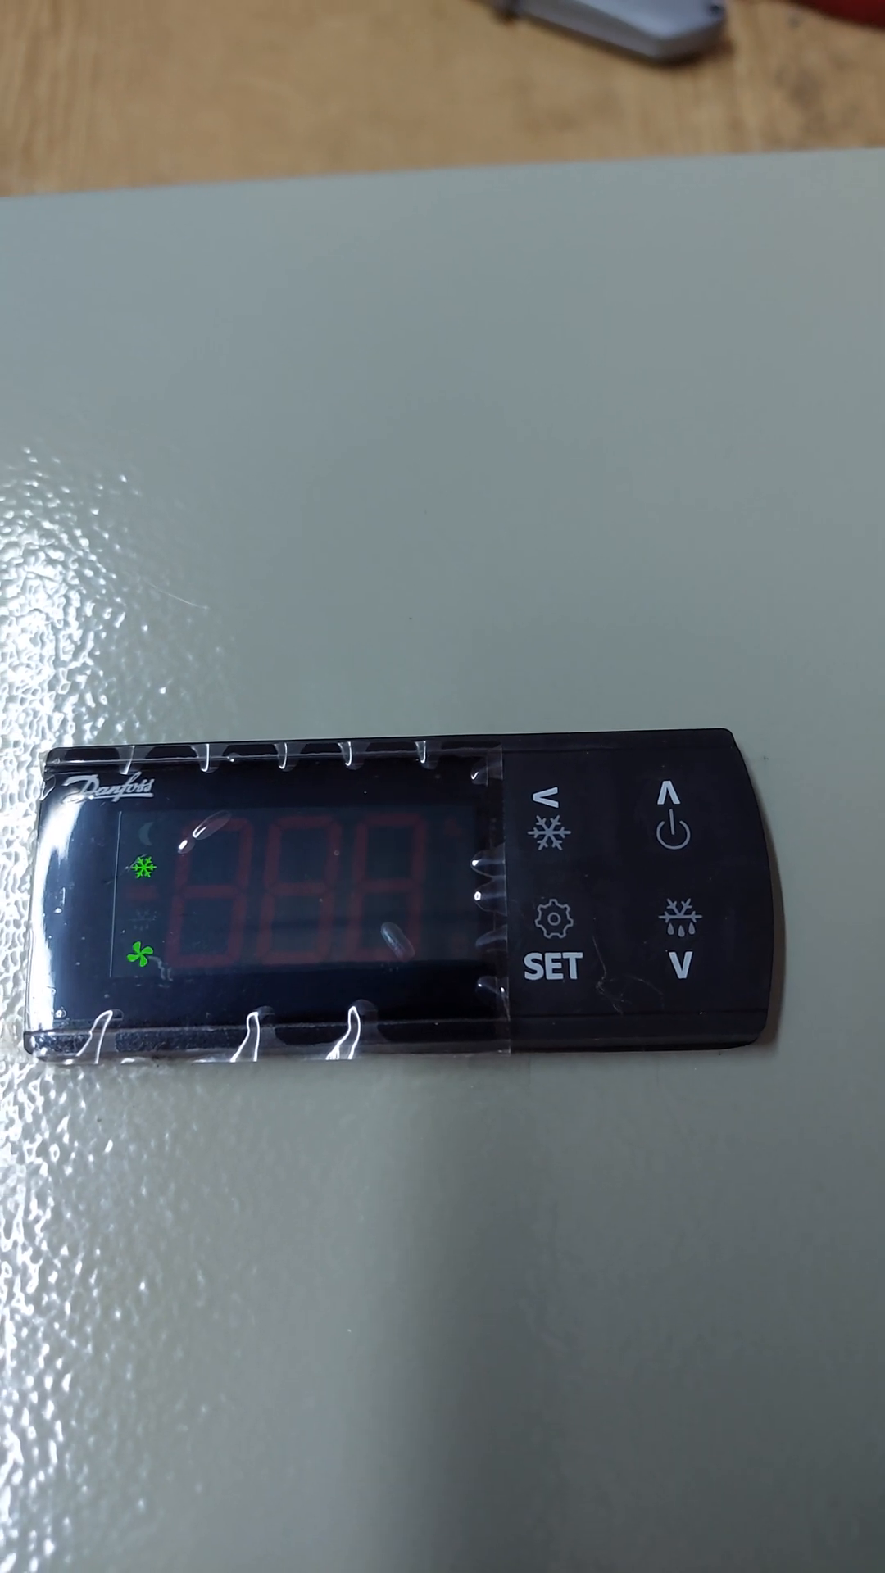
click(693, 993)
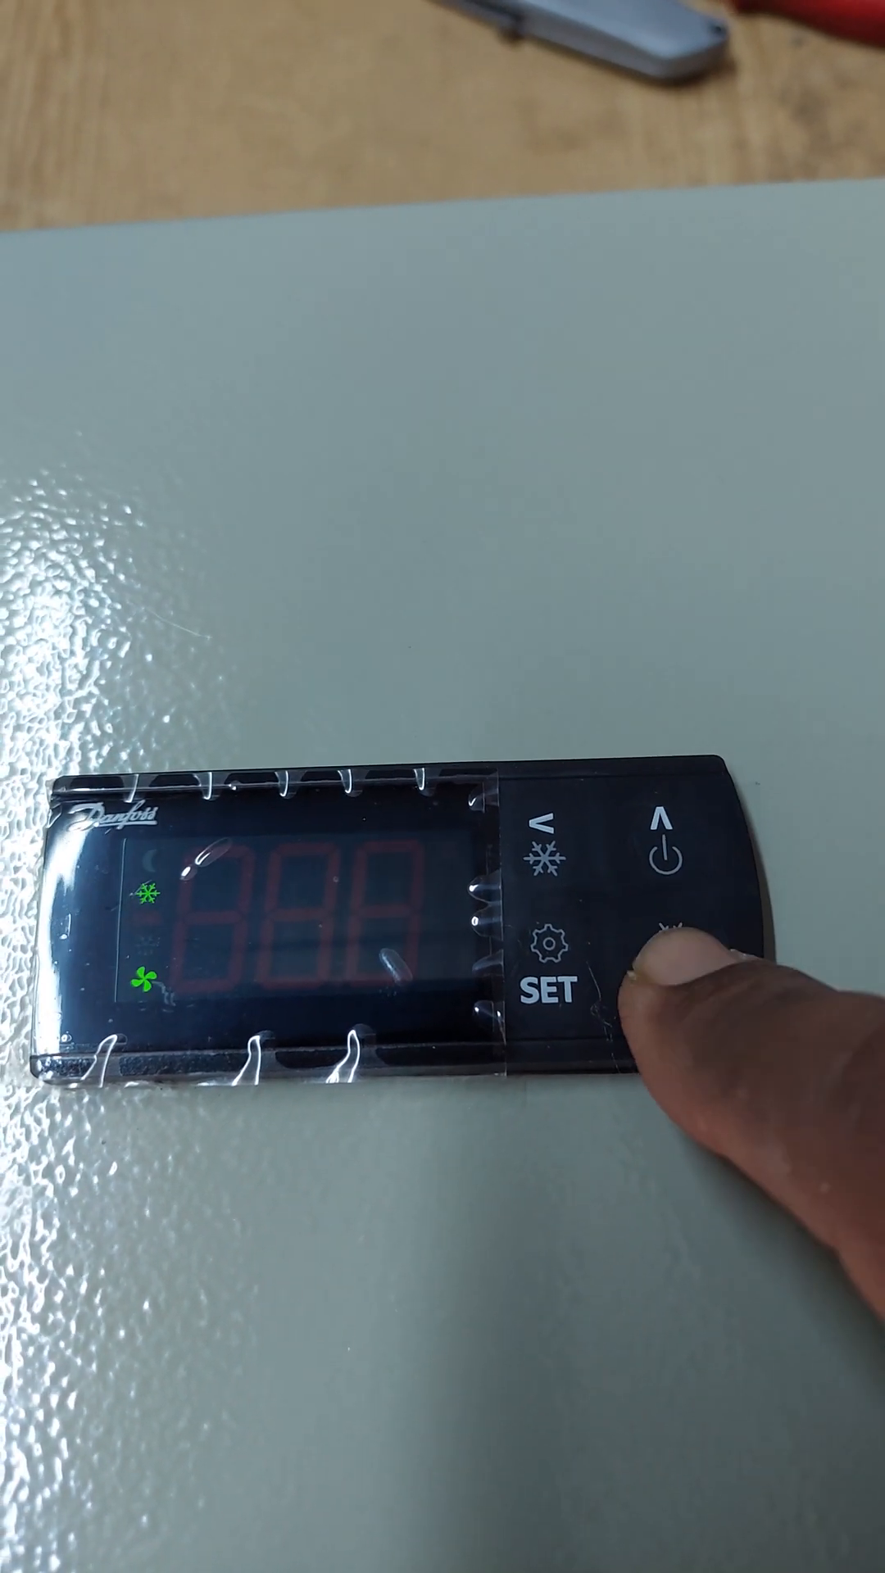
click(719, 988)
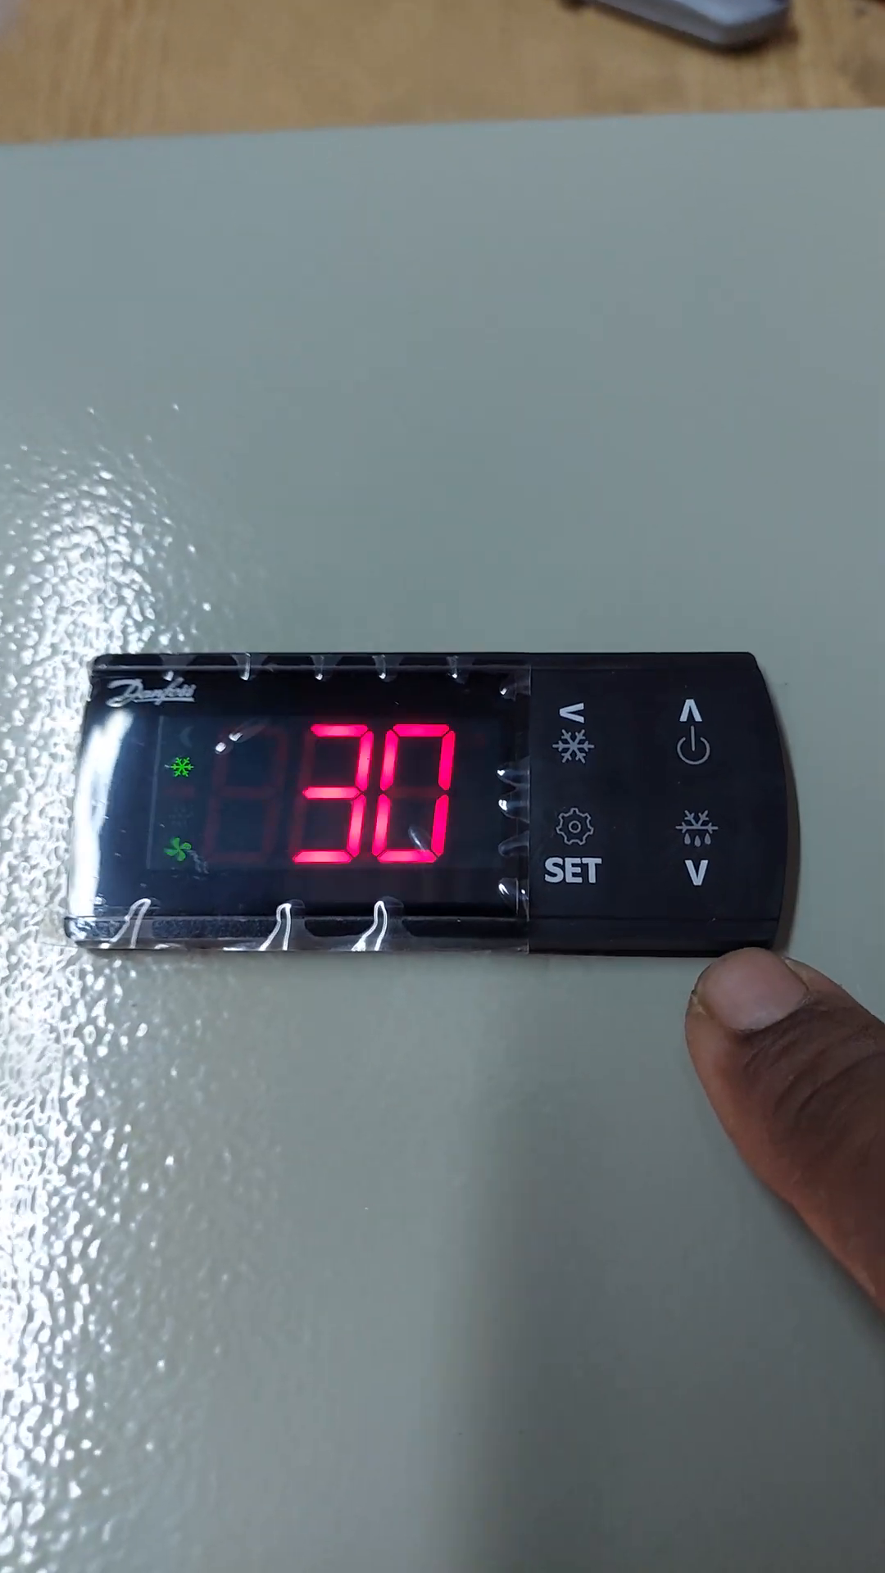
- Confirm 30, set the following defrost timing value to 6, and return to the 16.0 °C readout
click(695, 893)
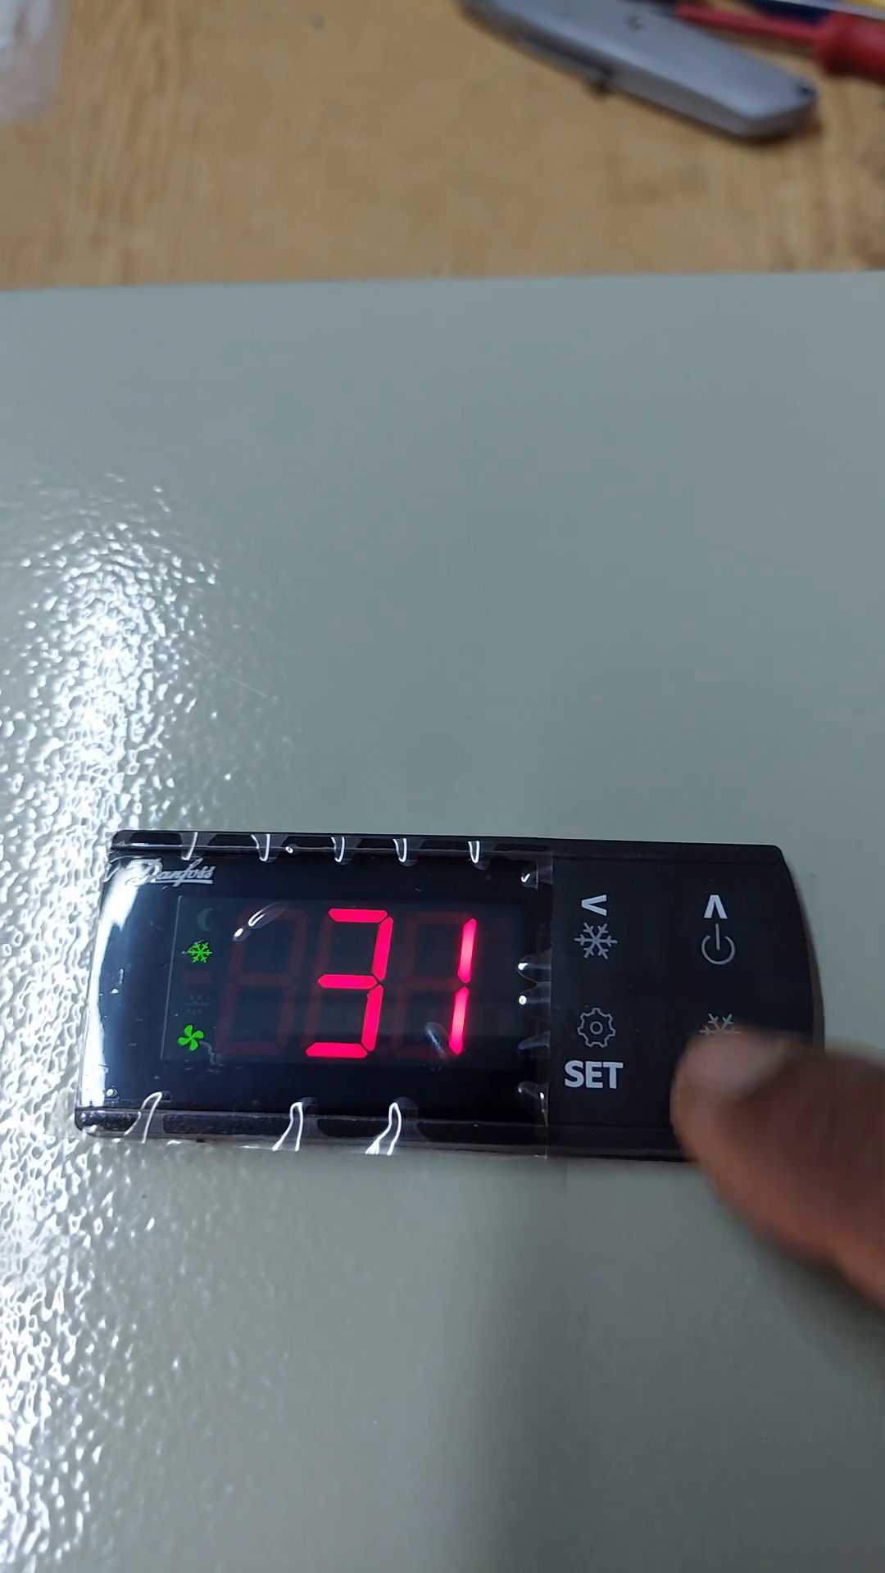
click(712, 1029)
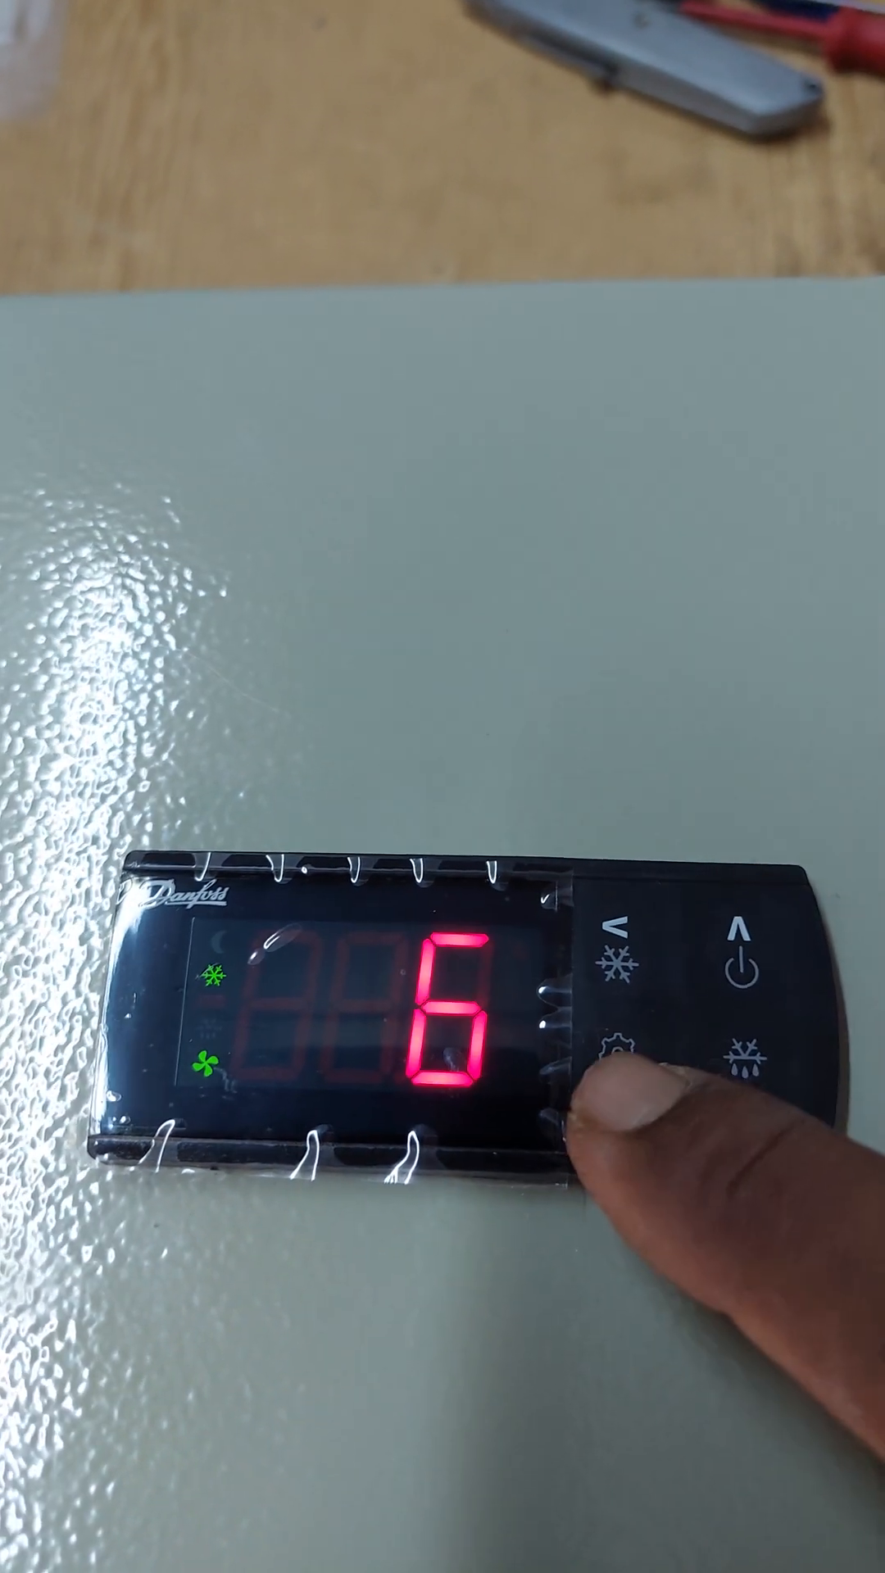
click(612, 1074)
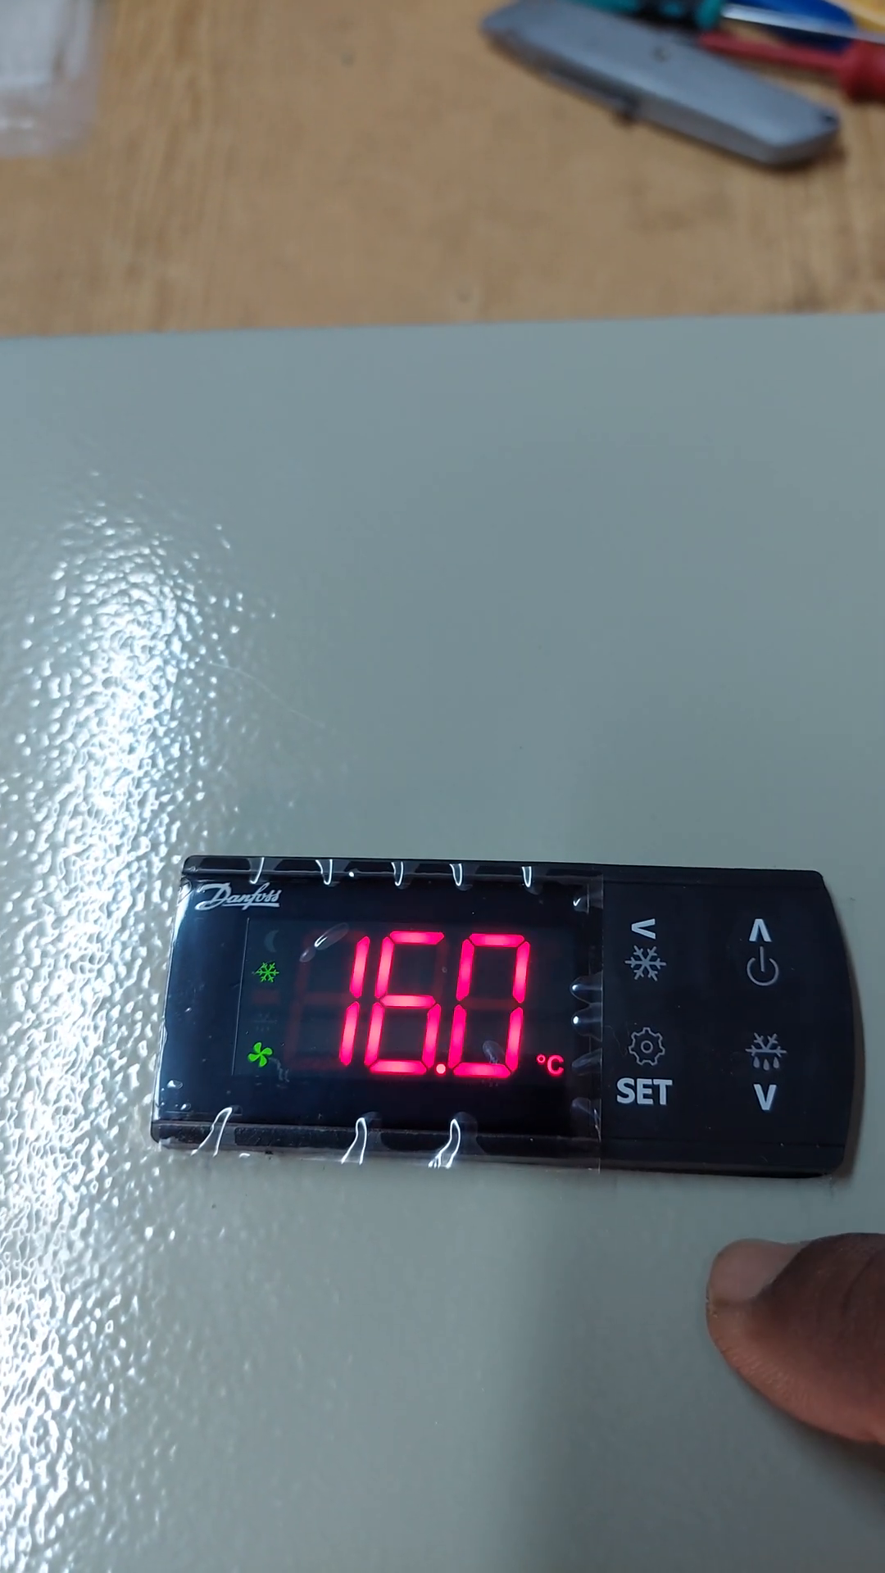
- Enter the menu and scroll to alarm parameter A13
click(773, 1094)
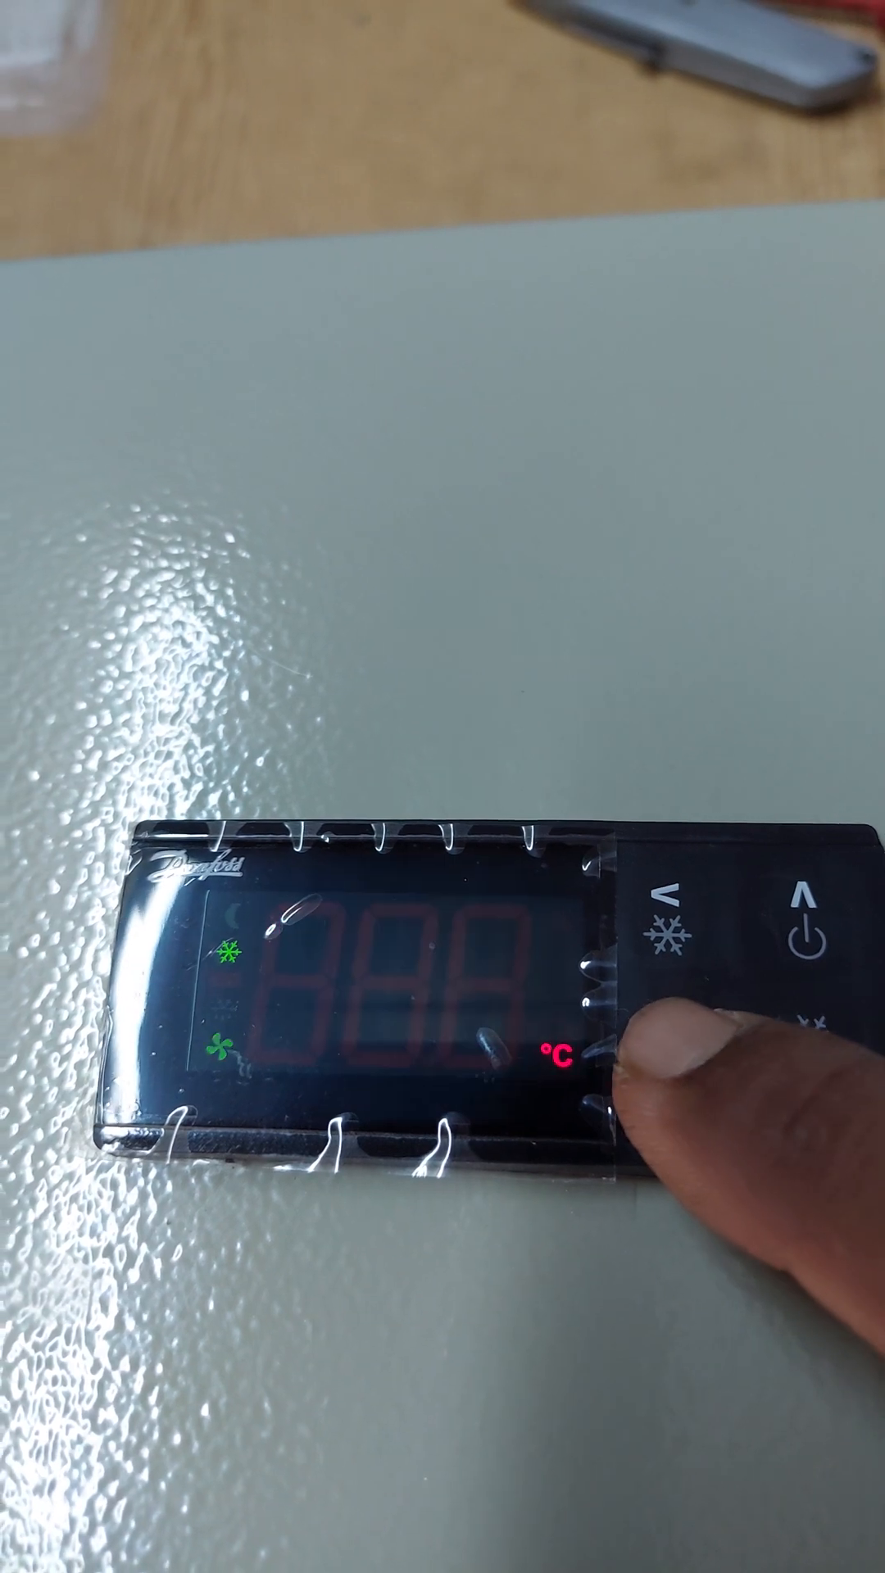
click(672, 1094)
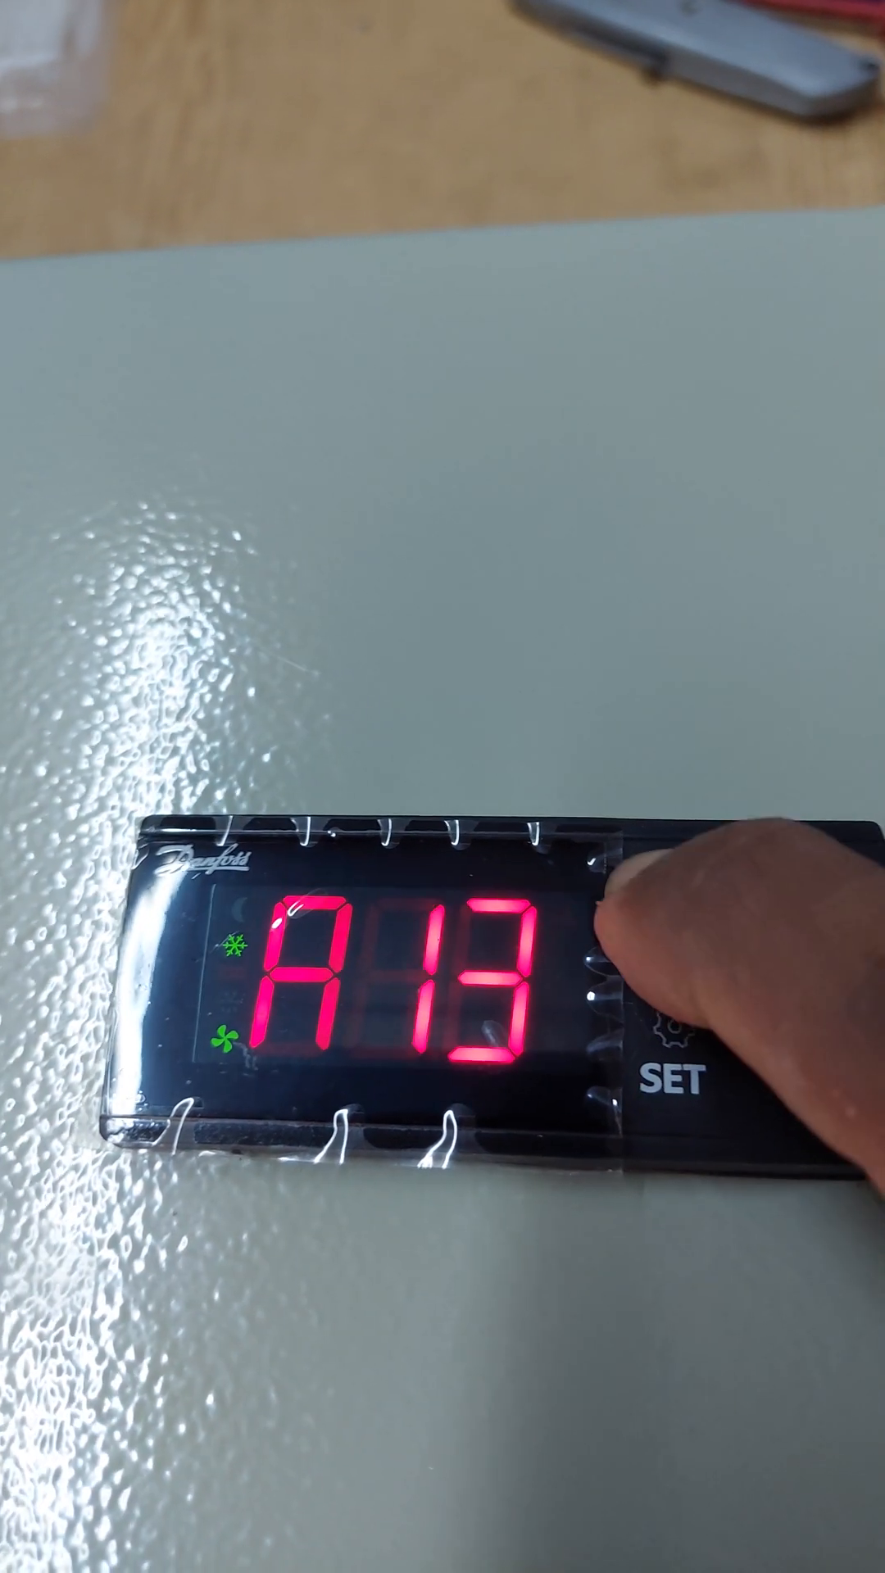